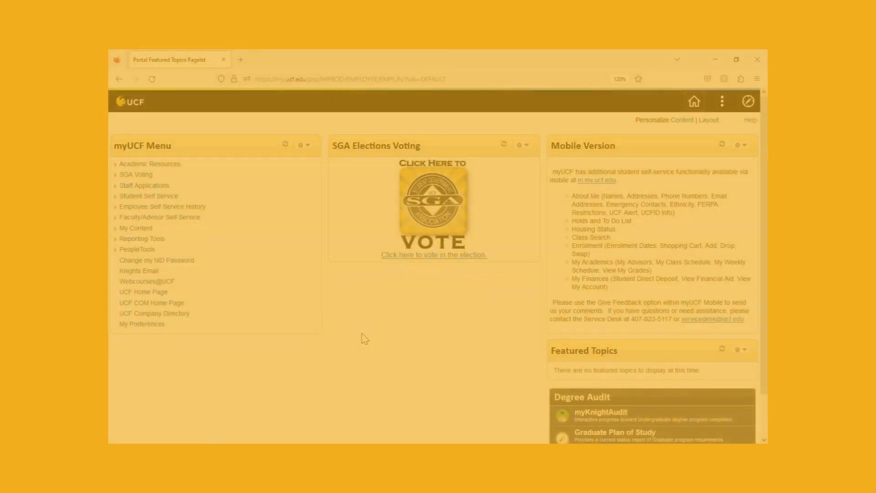
Open the Student Center page from Student Self Service
left_click(148, 196)
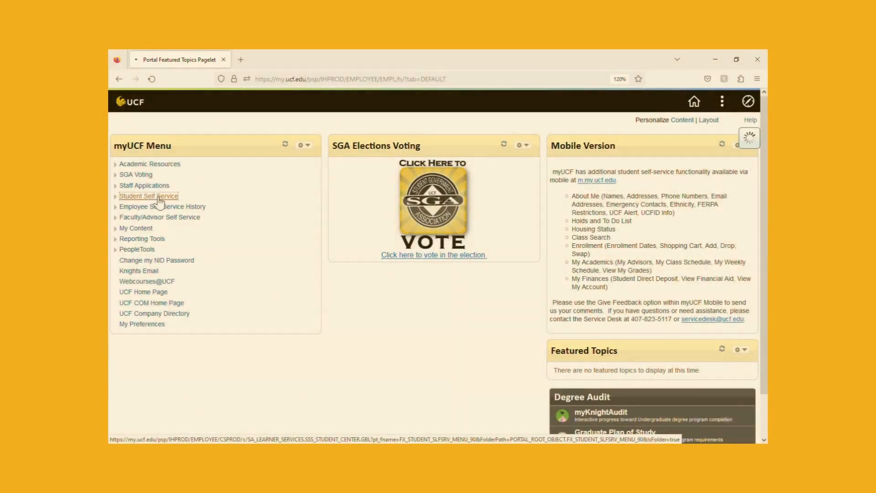
left_click(149, 195)
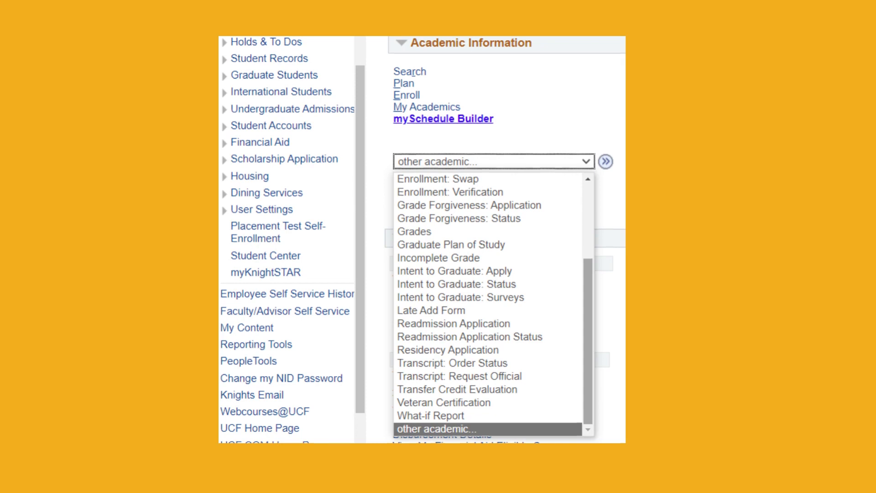
Start a new What-if Report scenario for Spring 2023 Interdisciplinary Studies Pndg
left_click(431, 416)
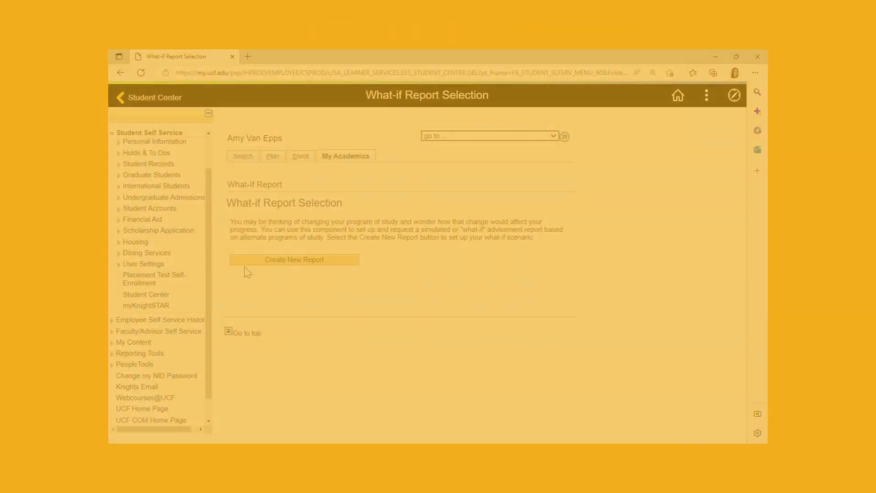
left_click(293, 259)
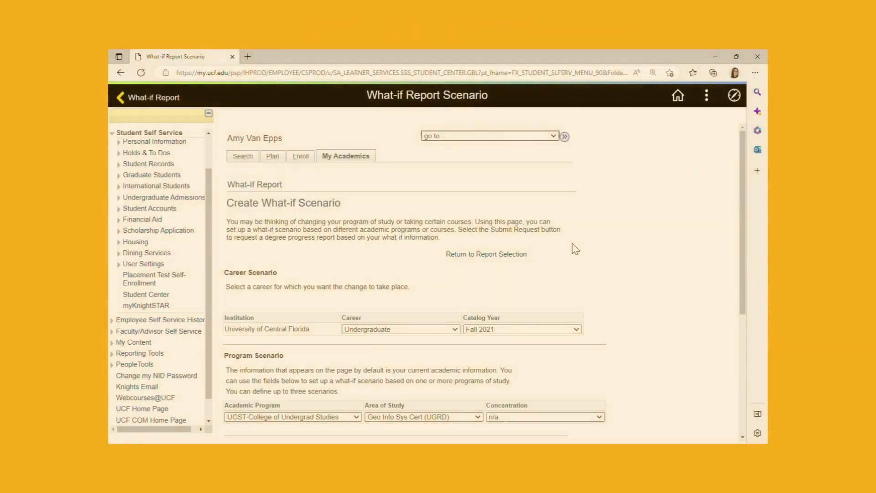
scroll("down", 3)
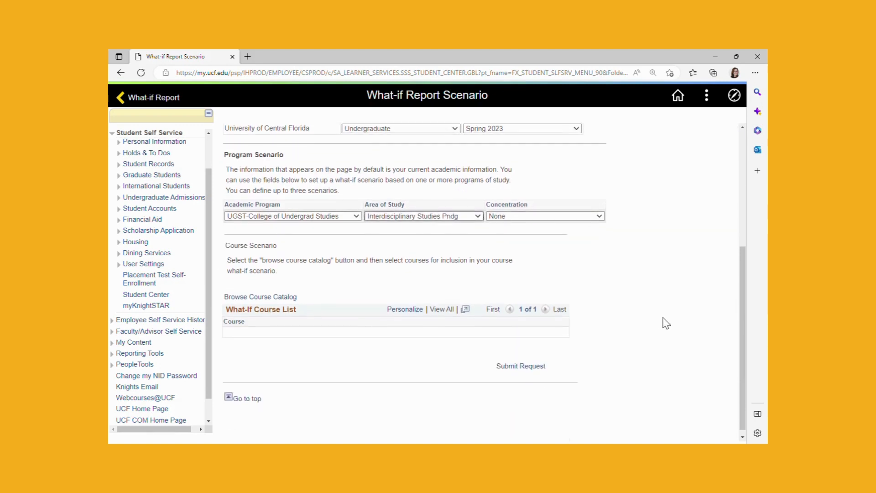
Submit the Spring 2023 Interdisciplinary Studies what-if scenario to run the audit
left_click(520, 365)
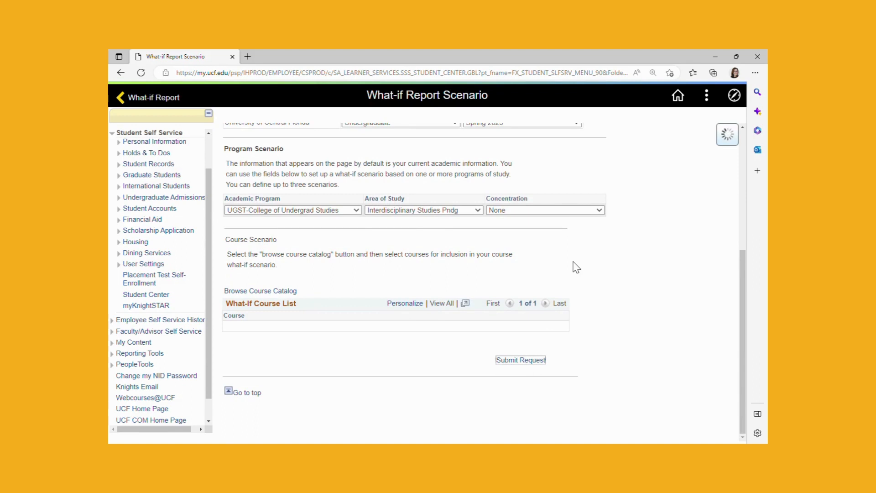
mouse_move(555, 266)
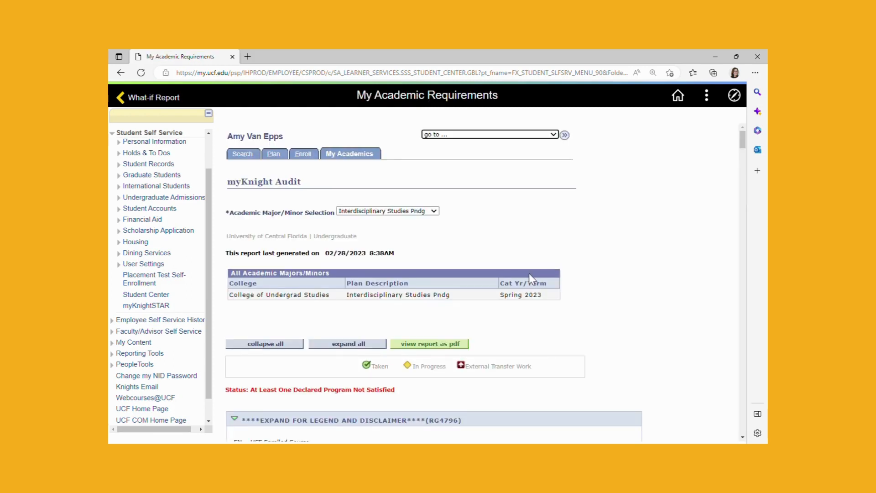
scroll("down", 3)
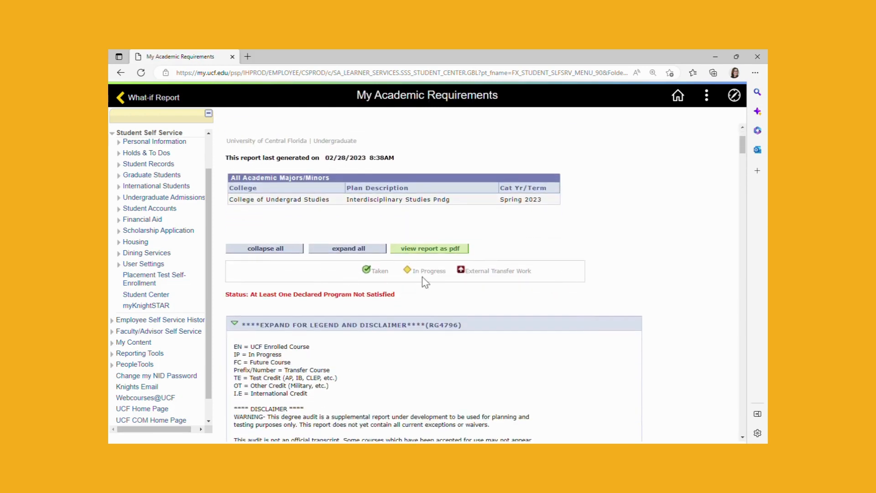
scroll("down", 3)
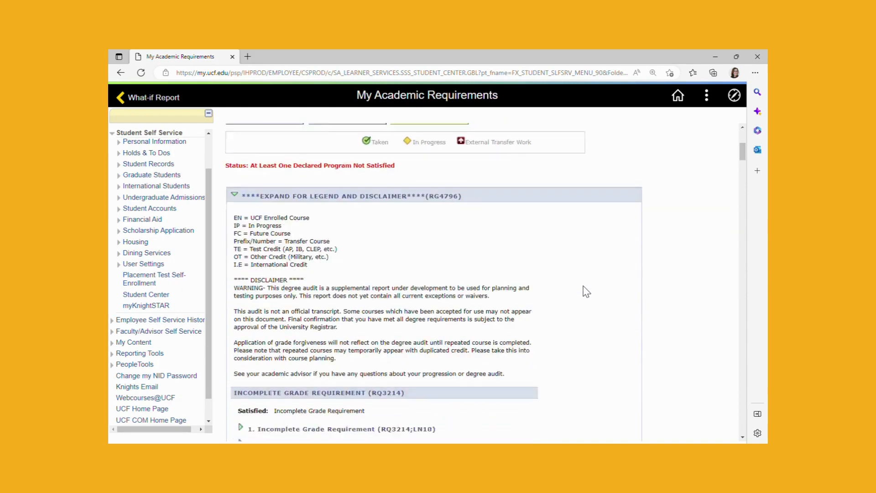
scroll("down", 3)
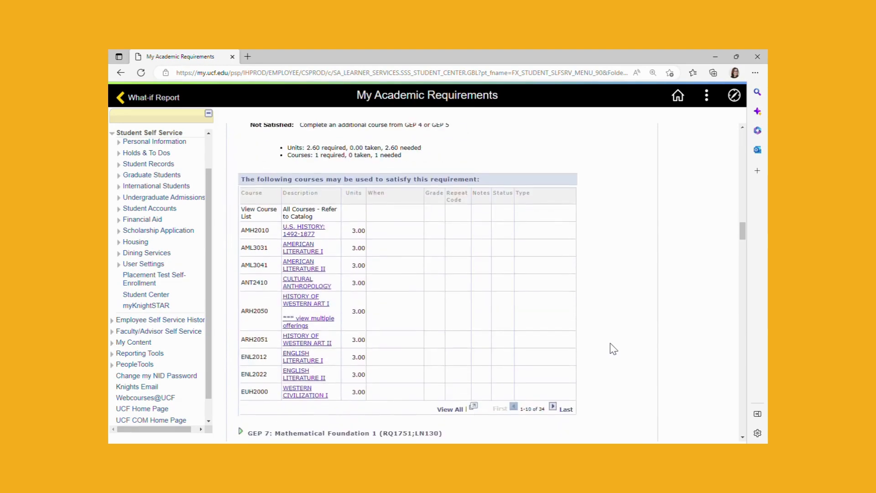
scroll("down", 3)
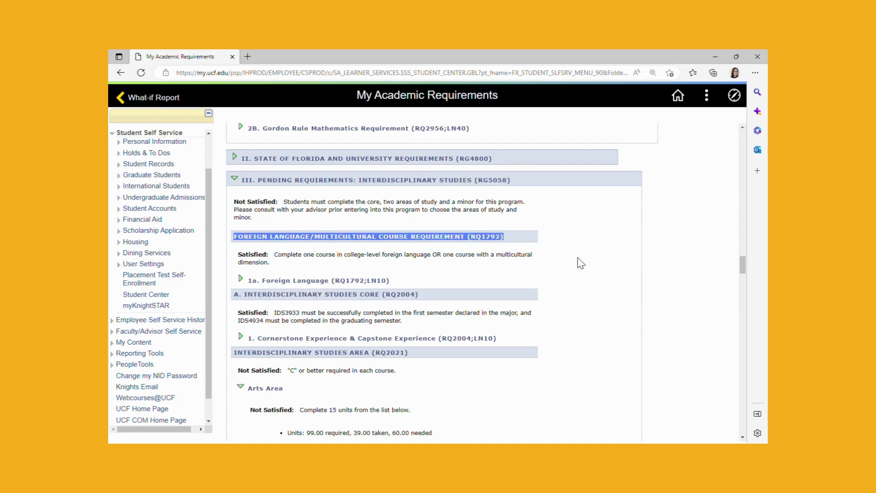
scroll("down", 3)
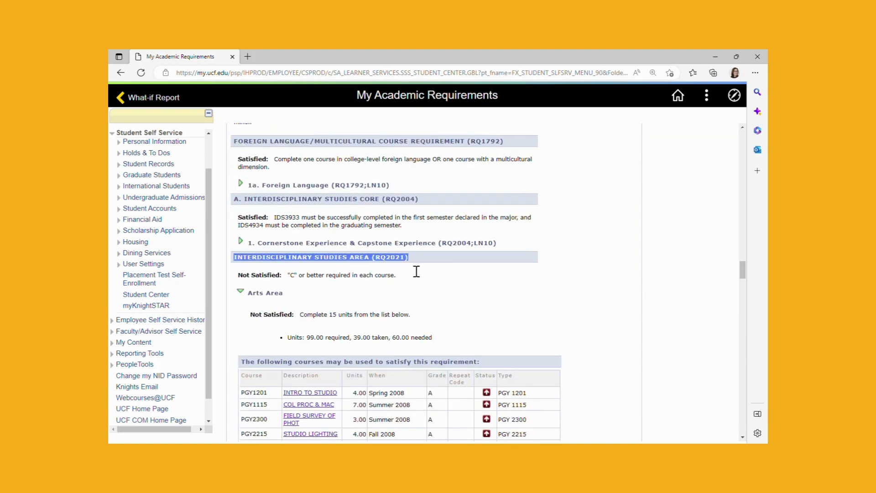
scroll("down", 3)
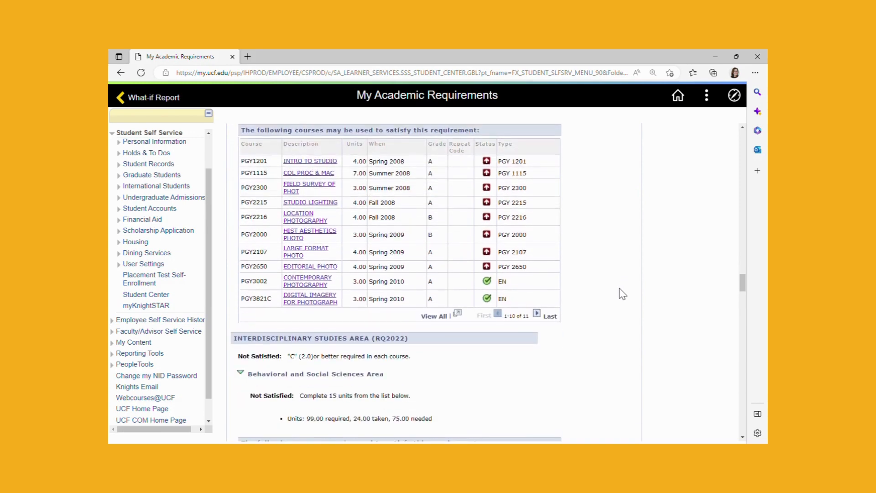
scroll("down", 3)
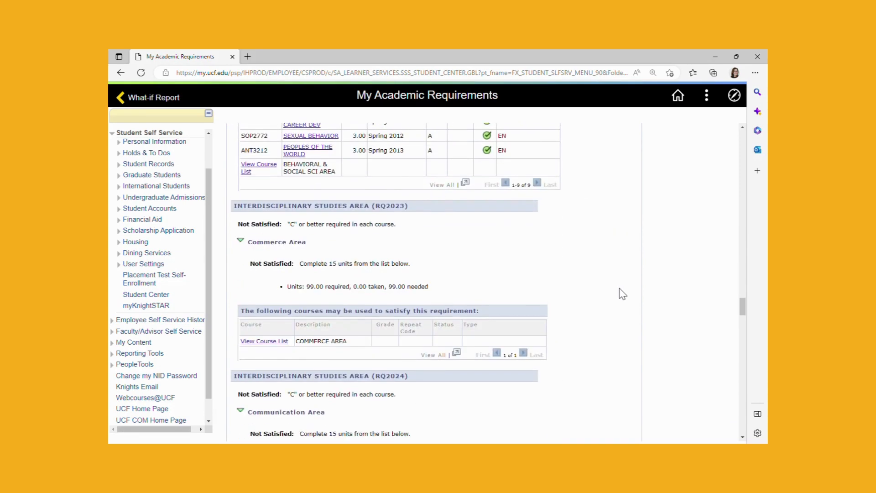
scroll("down", 3)
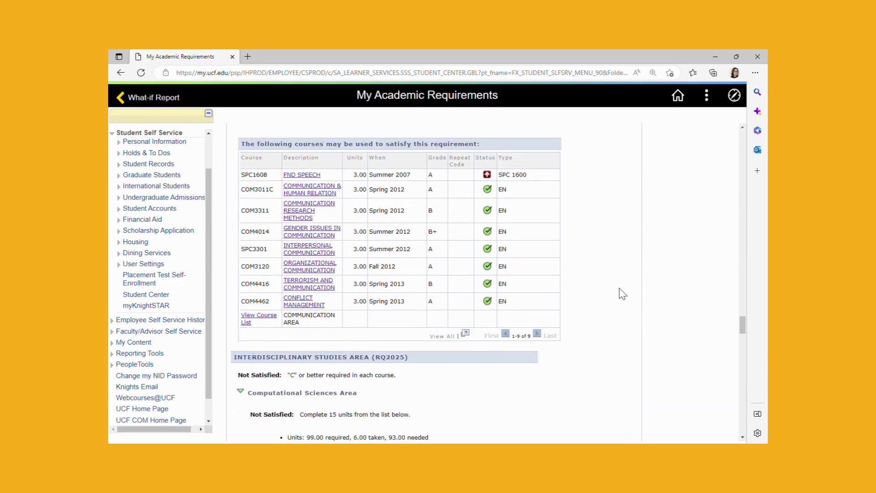
scroll("down", 3)
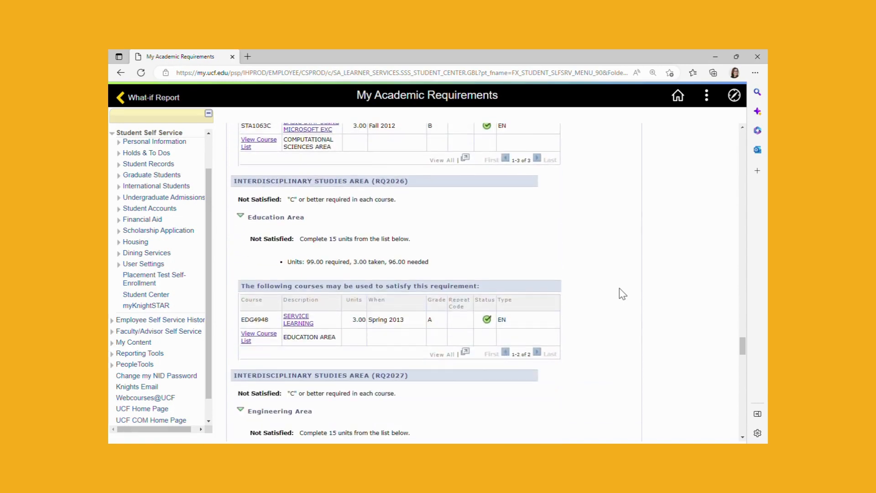
scroll("down", 3)
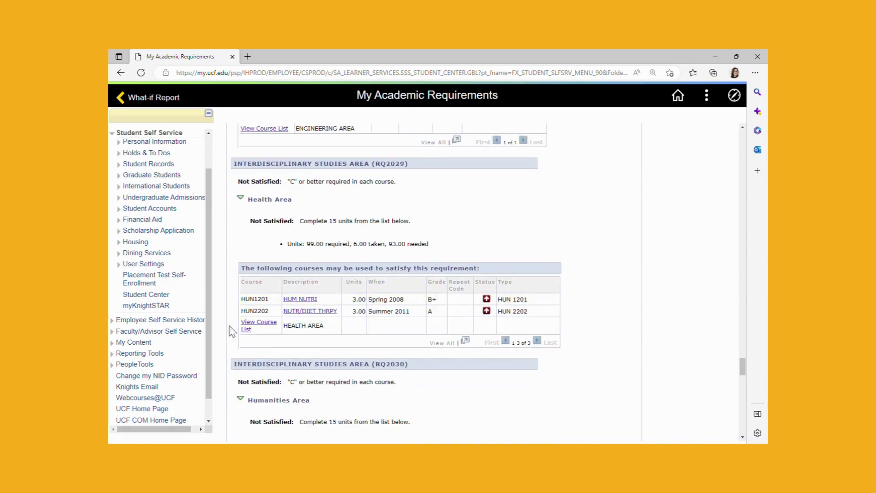
Show the Health Area course list and select U.S. Health Care Systems
left_click(259, 324)
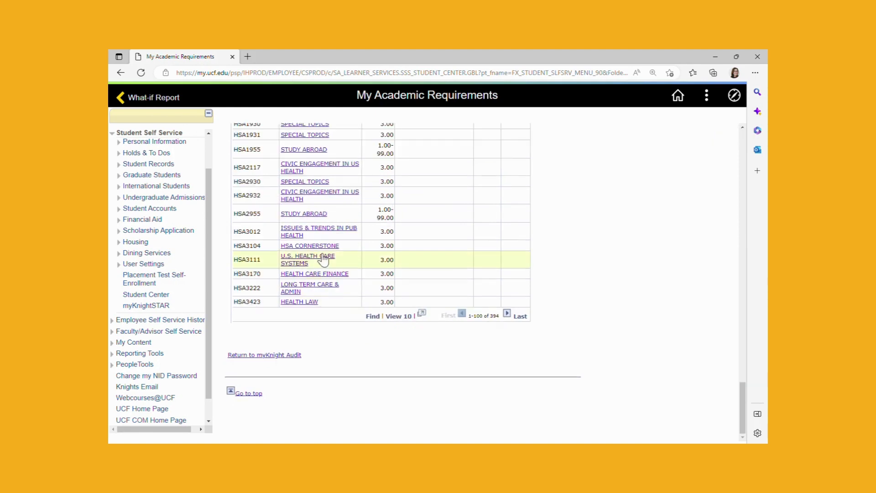
left_click(307, 259)
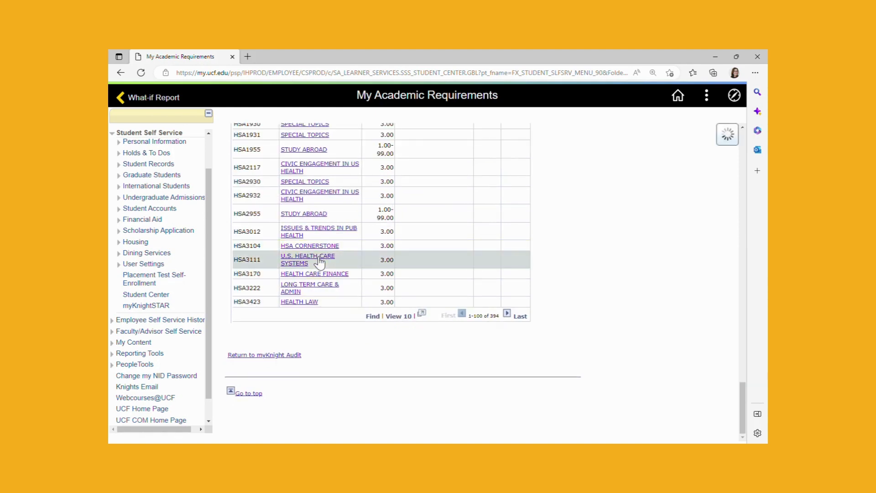
Highlight the HSA 3111 prerequisite and survey description text in Course Offer Details
left_click(308, 259)
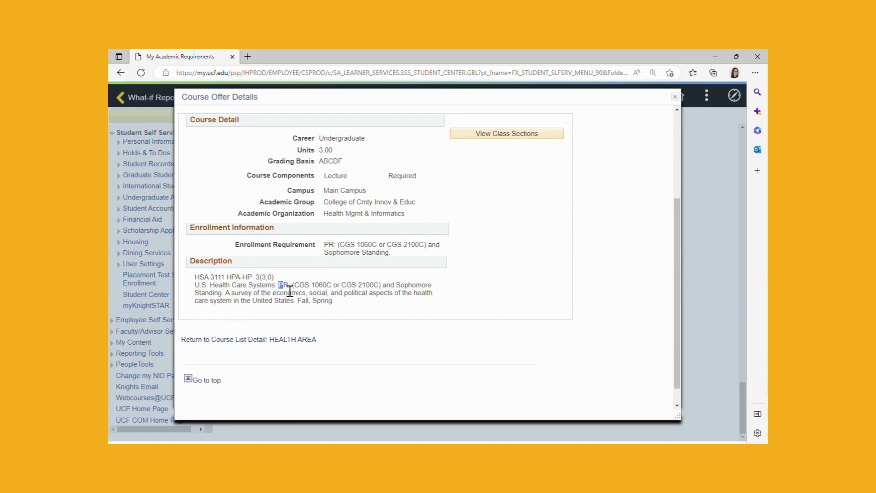
left_click_drag(281, 284, 222, 292)
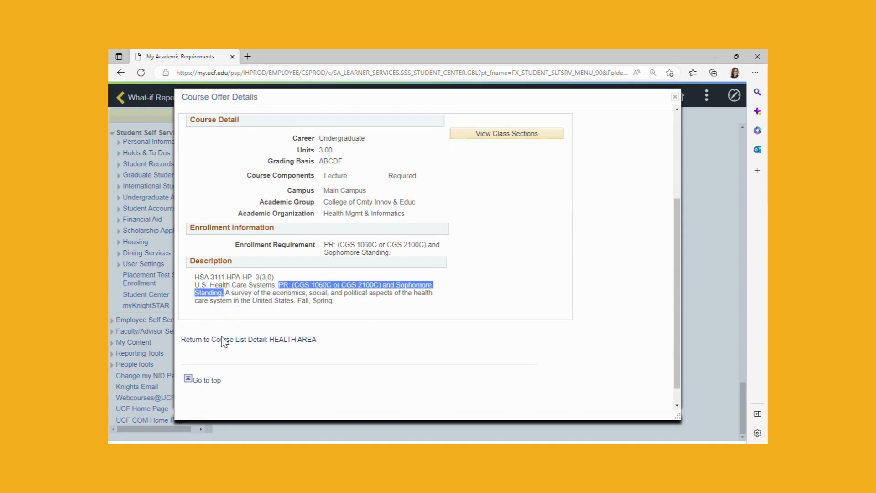
left_click(233, 301)
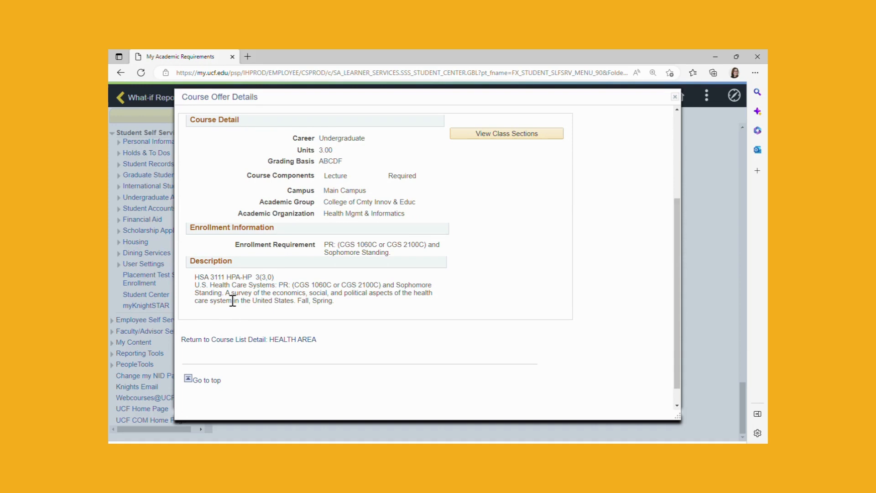
left_click_drag(226, 292, 293, 301)
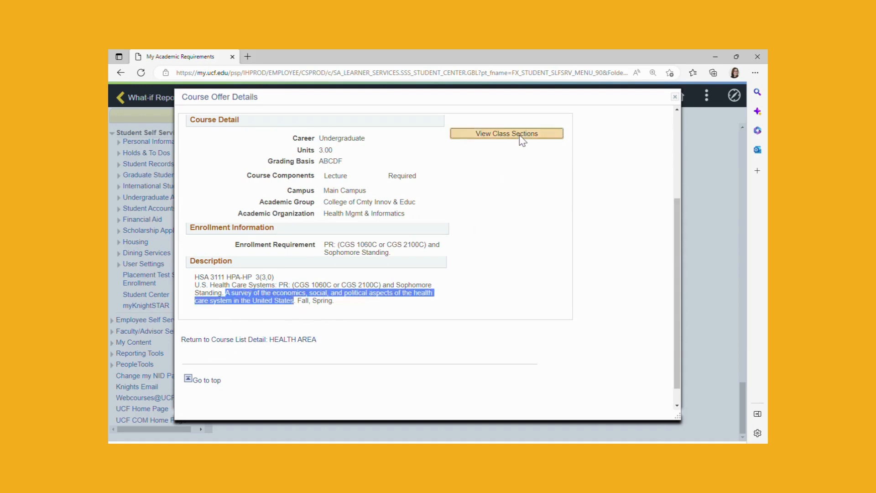
Show HSA 3111's Spring 2023 class sections, then return to the Health Area course list
left_click(506, 133)
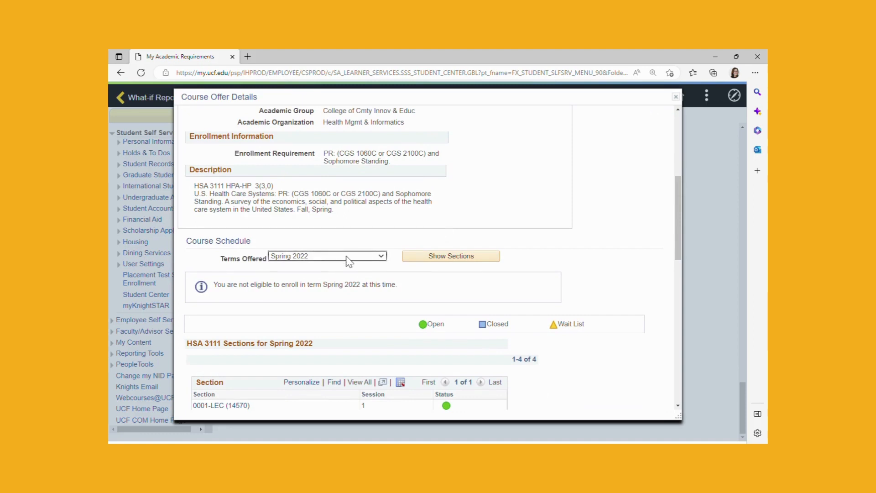
left_click(327, 257)
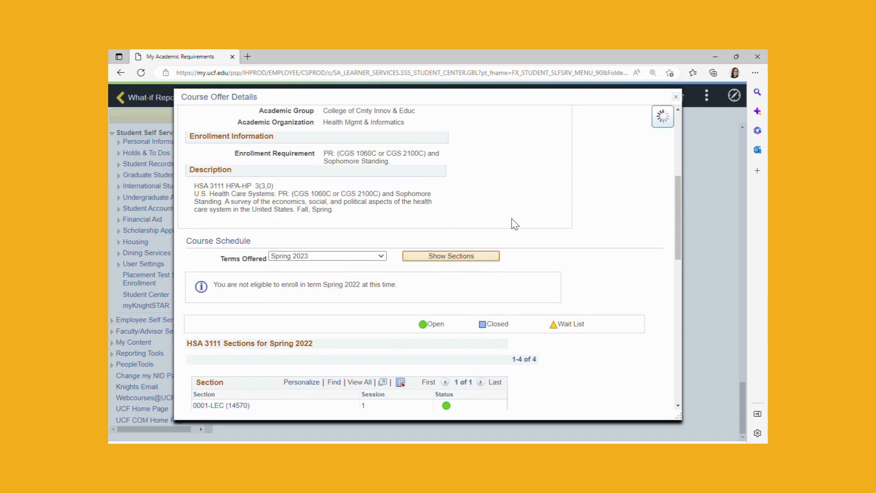
left_click(451, 257)
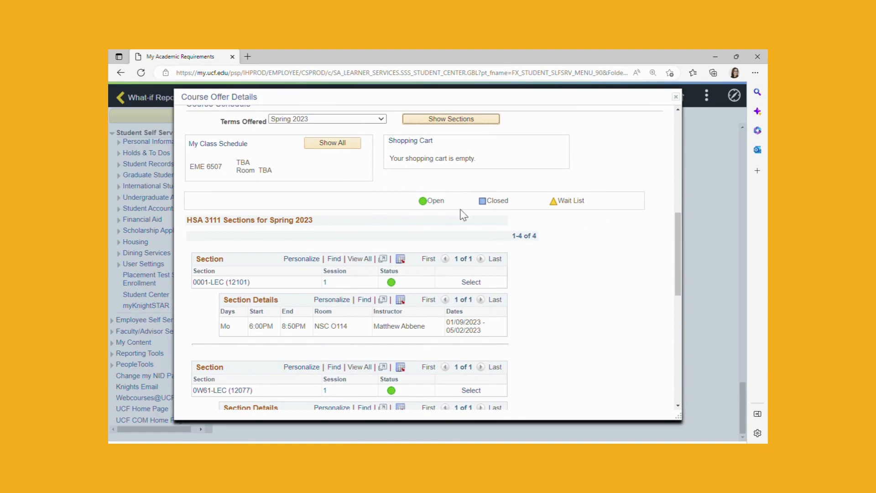
scroll("down", 3)
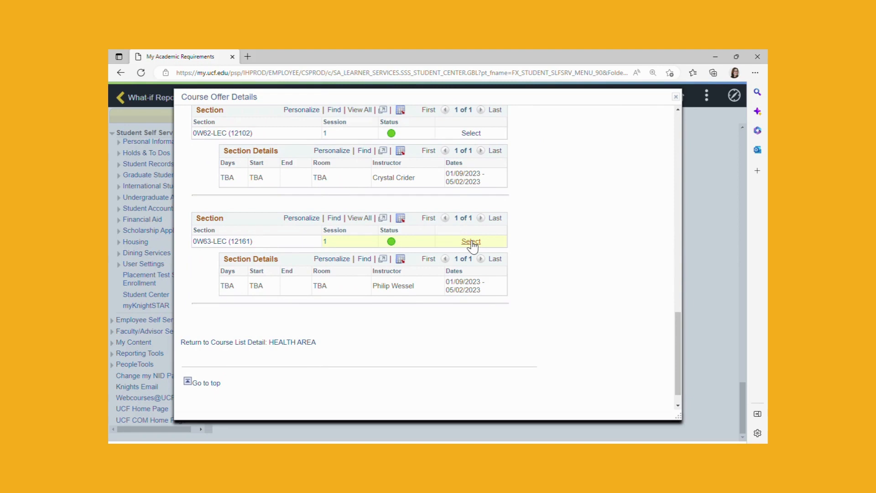
left_click(470, 241)
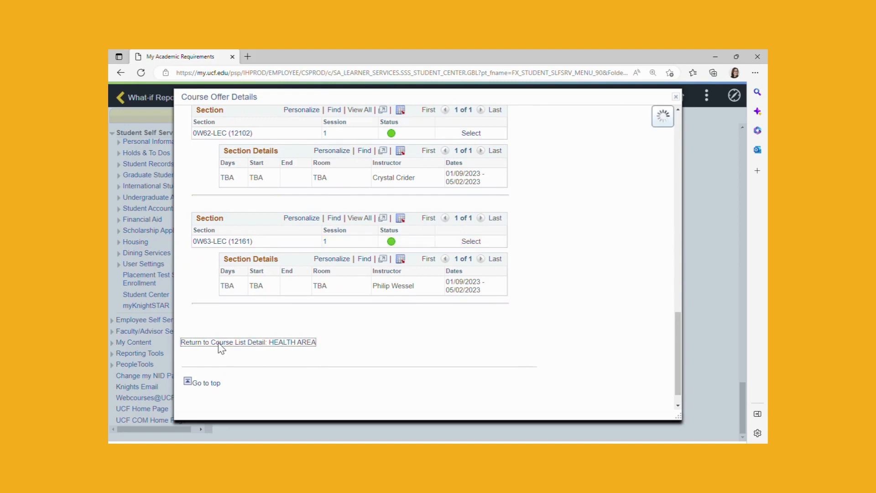